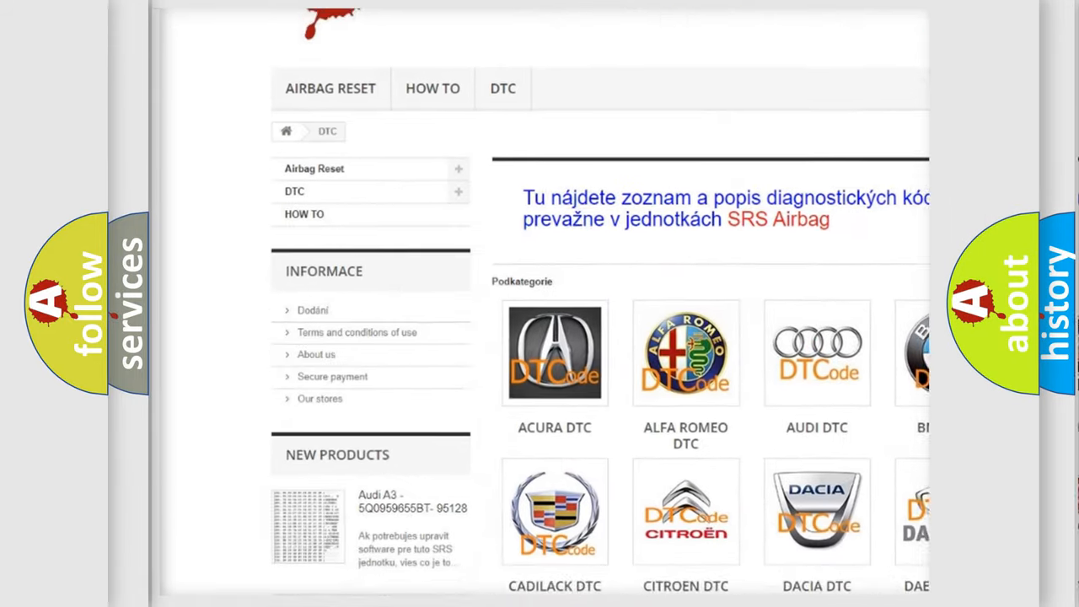
scroll("down", 3)
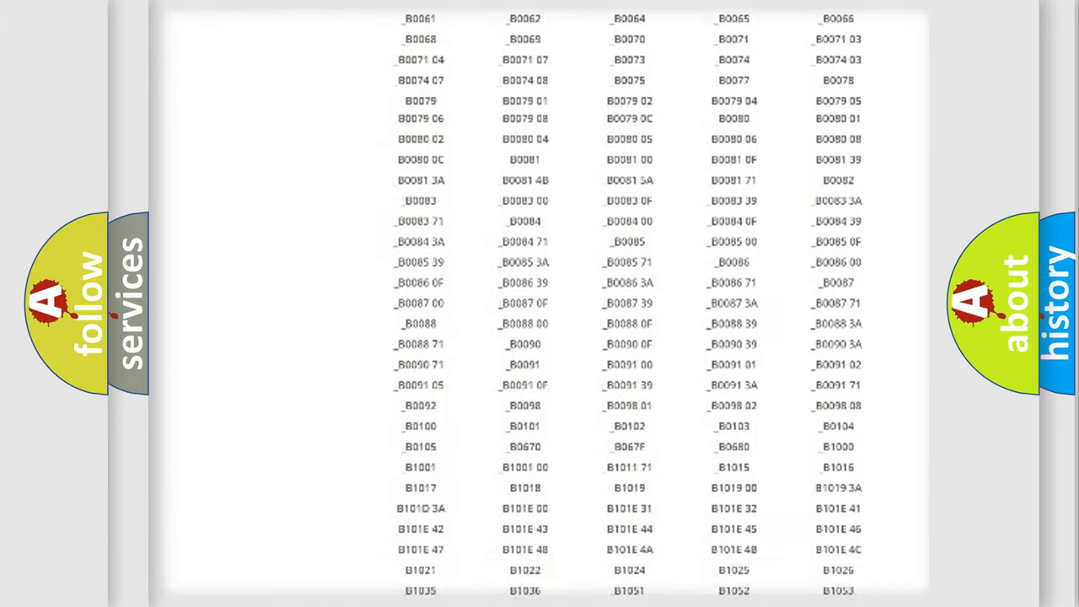
scroll("up", 3)
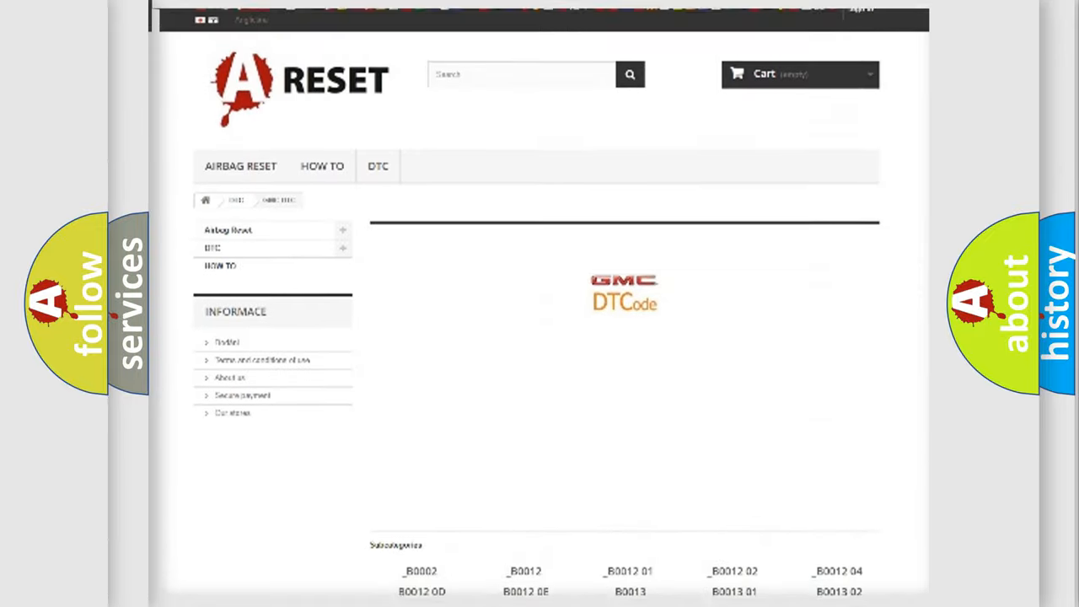